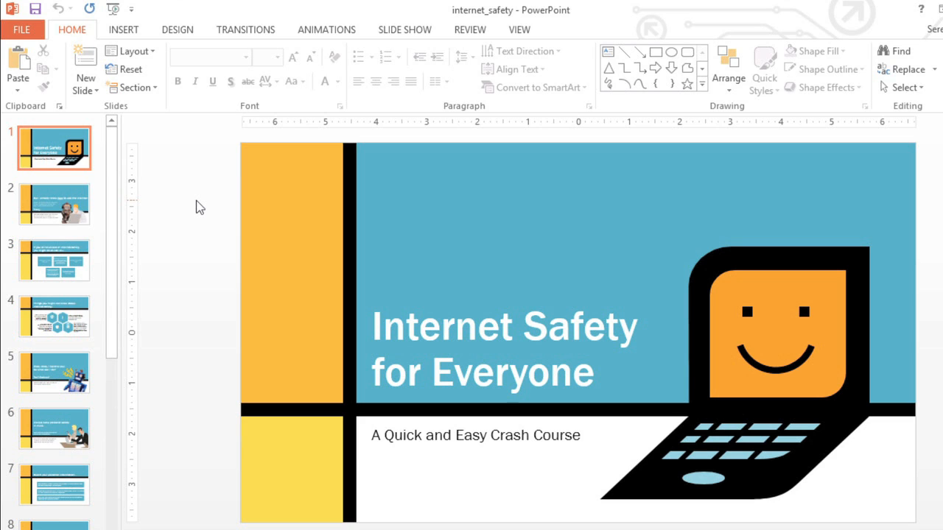
mouse_move(180, 173)
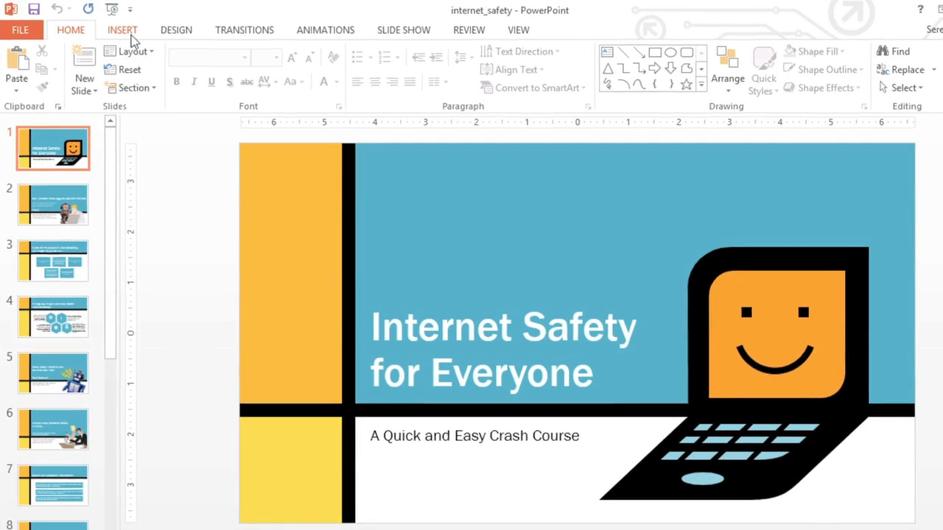
Show the Insert ribbon's audio options for the Internet Safety title slide.
left_click(121, 29)
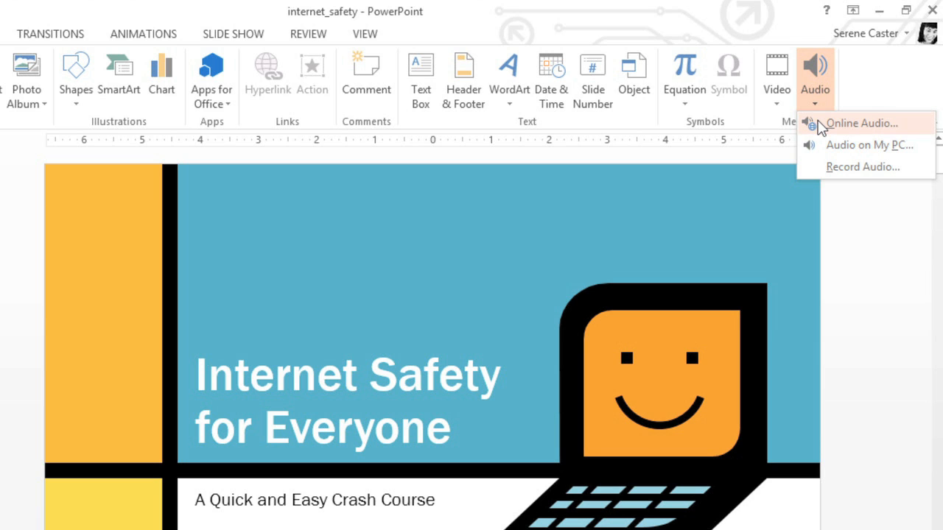
Search Office.com online audio for 'jazz' and insert the My Secret Weapon clip.
left_click(865, 124)
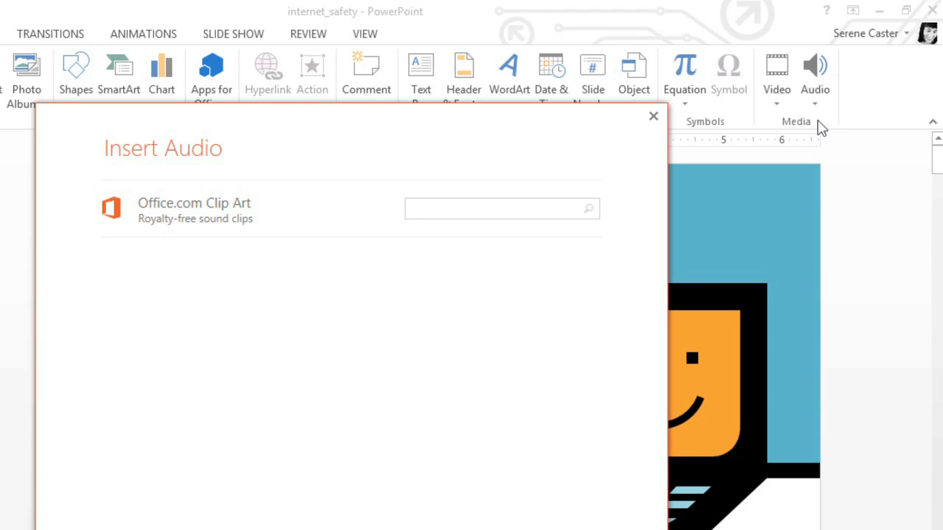
left_click(494, 208)
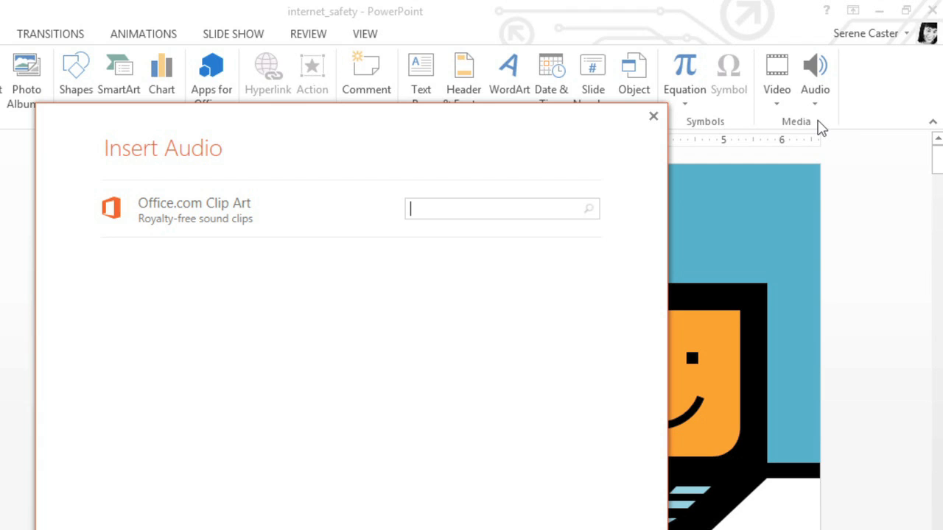
type("jazz")
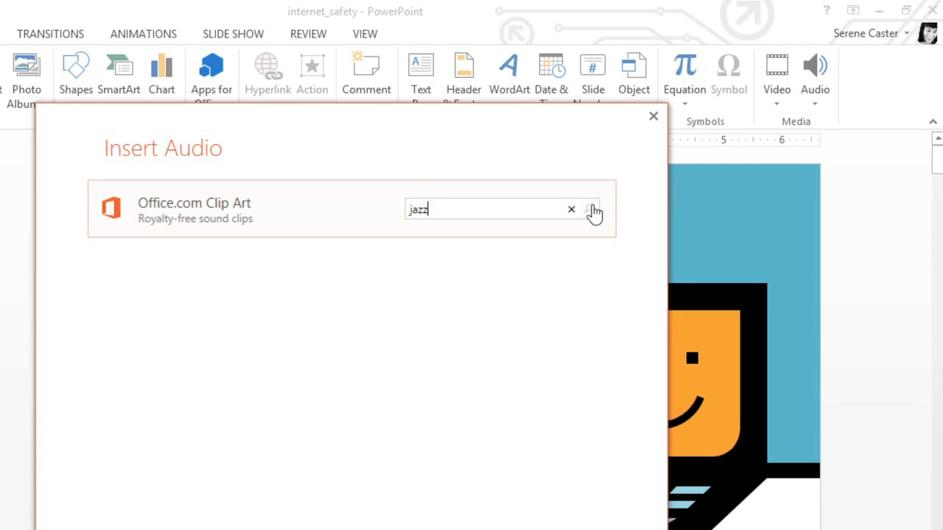
left_click(594, 209)
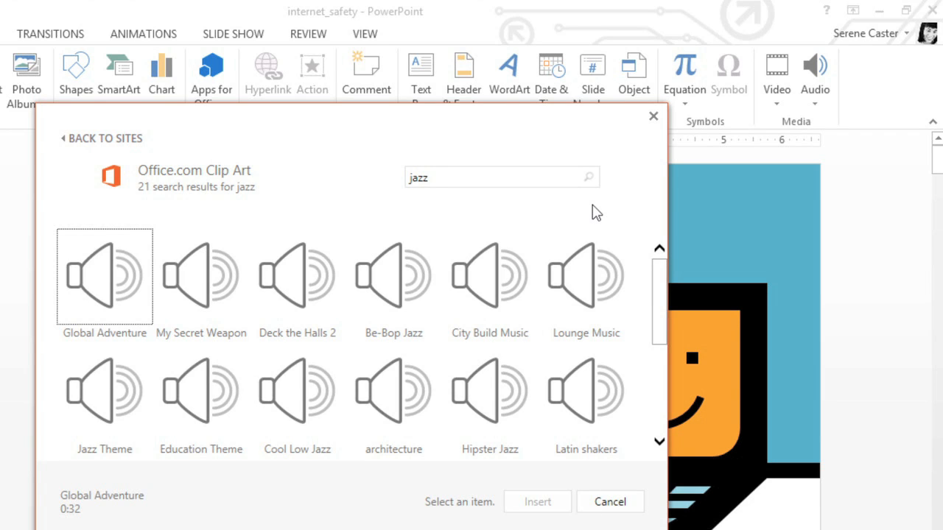
mouse_move(478, 225)
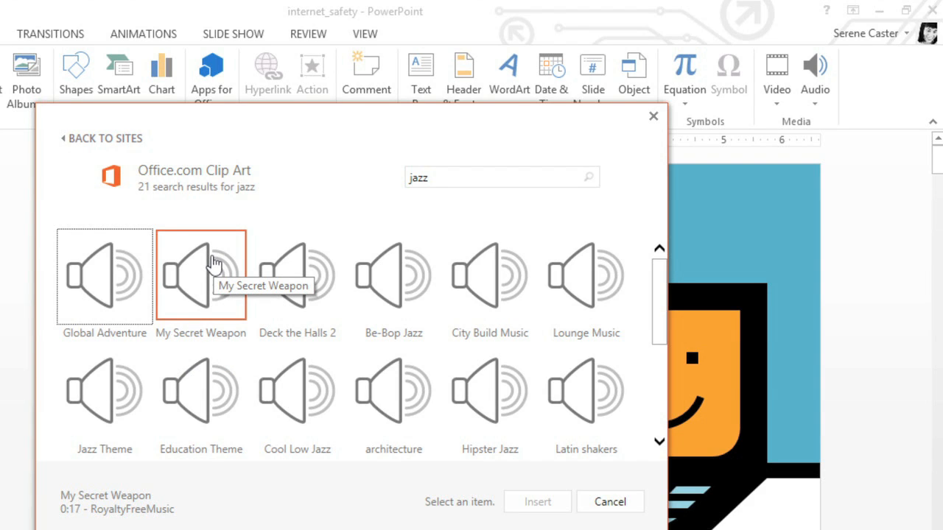
left_click(208, 273)
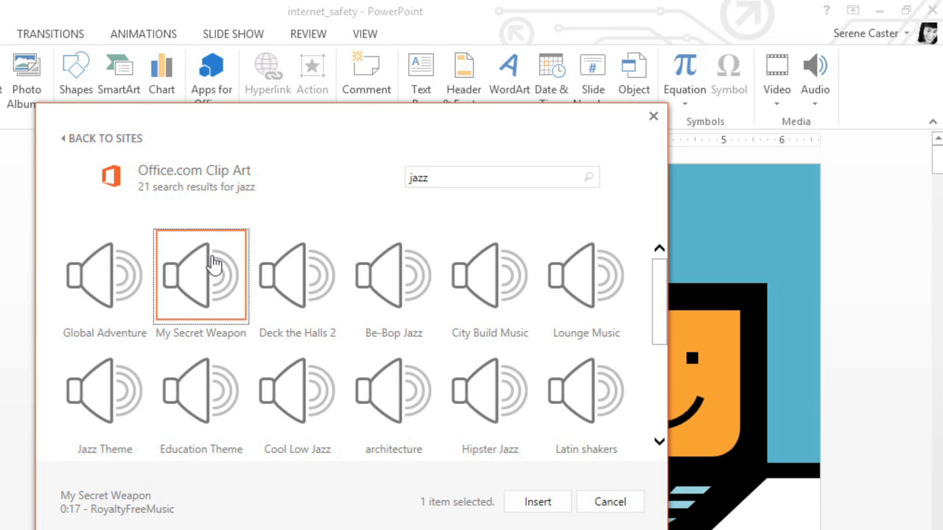
mouse_move(525, 503)
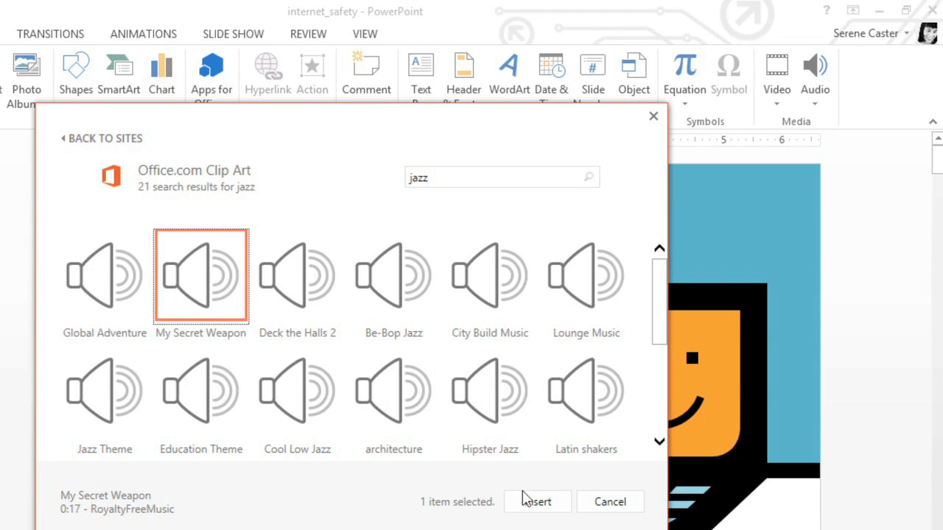
left_click(536, 502)
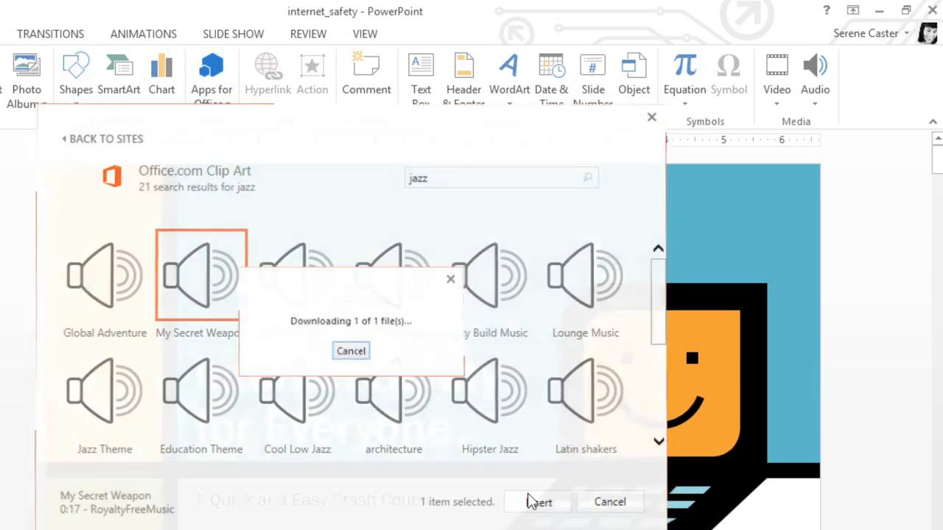
Select the jazz clip icon on the title slide and preview it, seeking ahead.
left_click(539, 502)
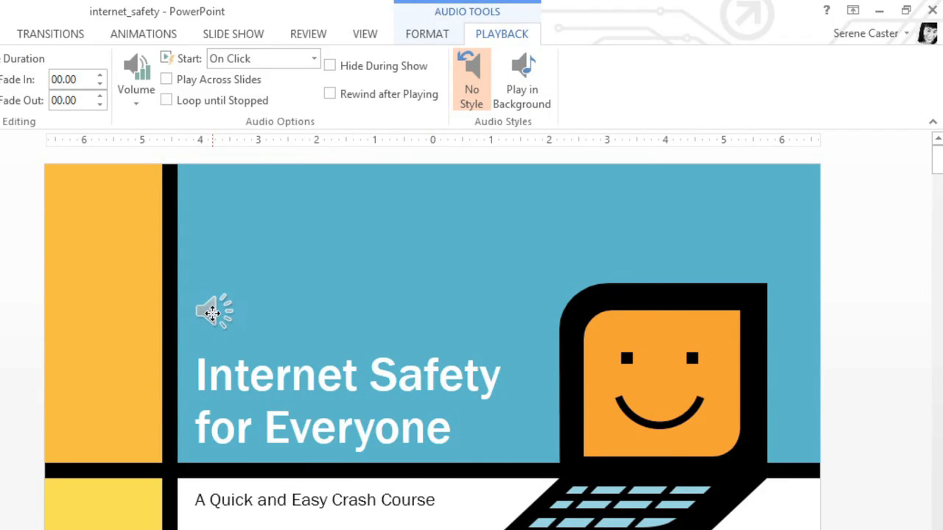
left_click(214, 311)
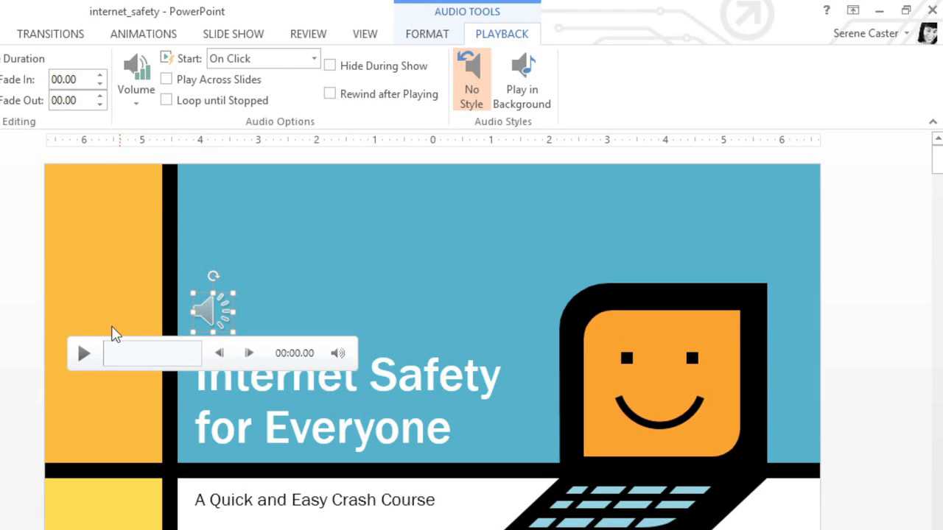
mouse_move(84, 355)
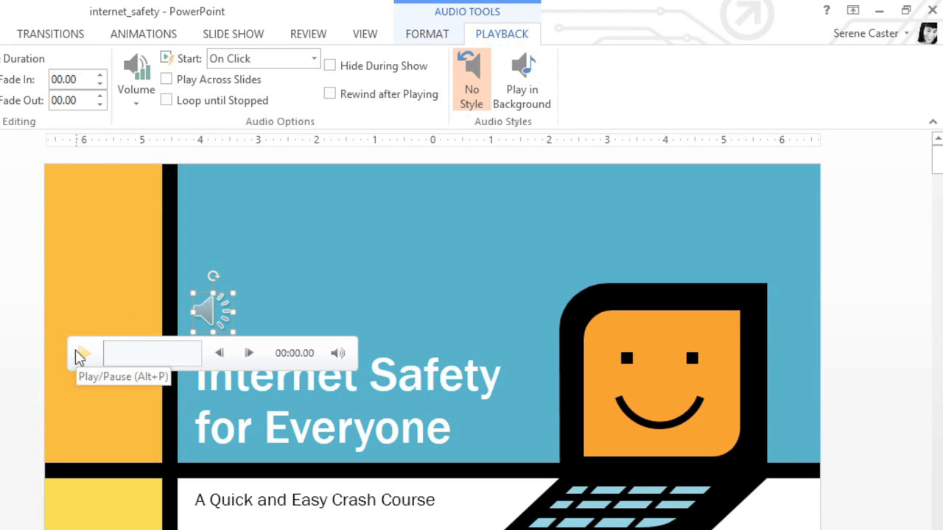
left_click(83, 353)
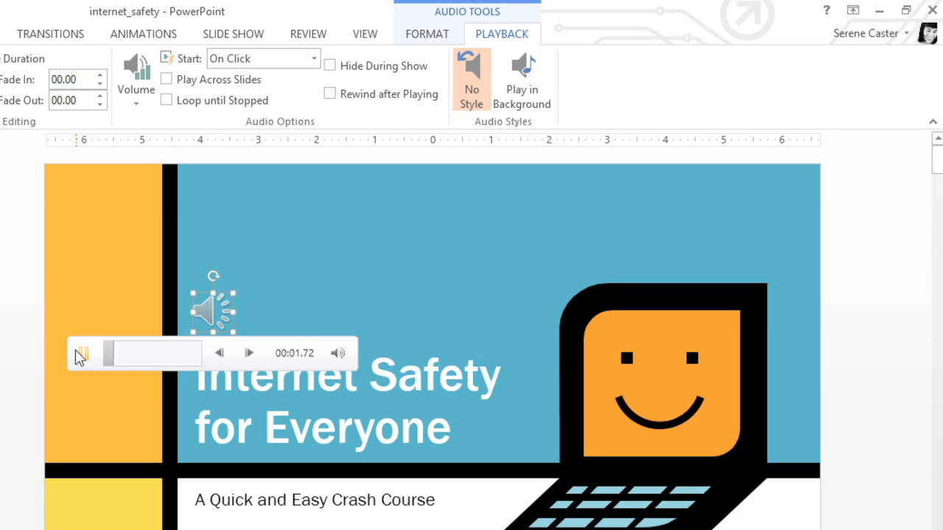
left_click(83, 354)
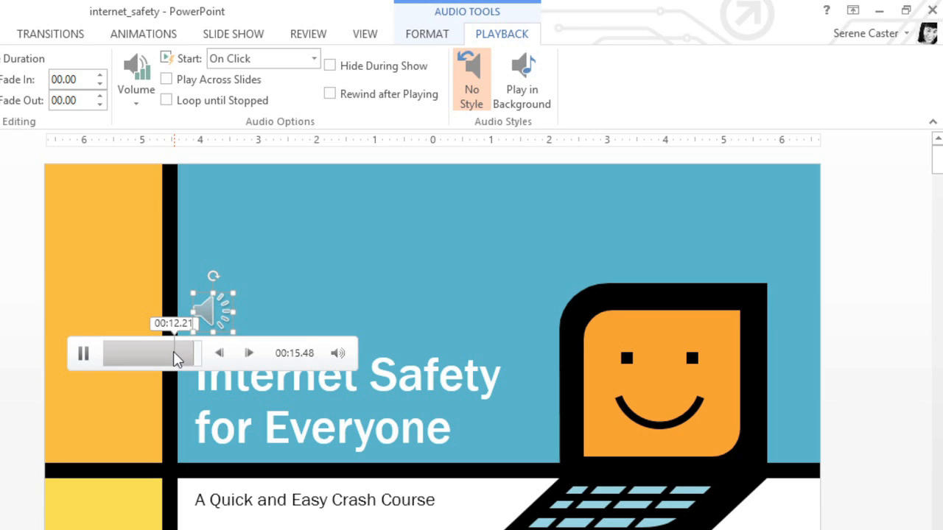
left_click(83, 353)
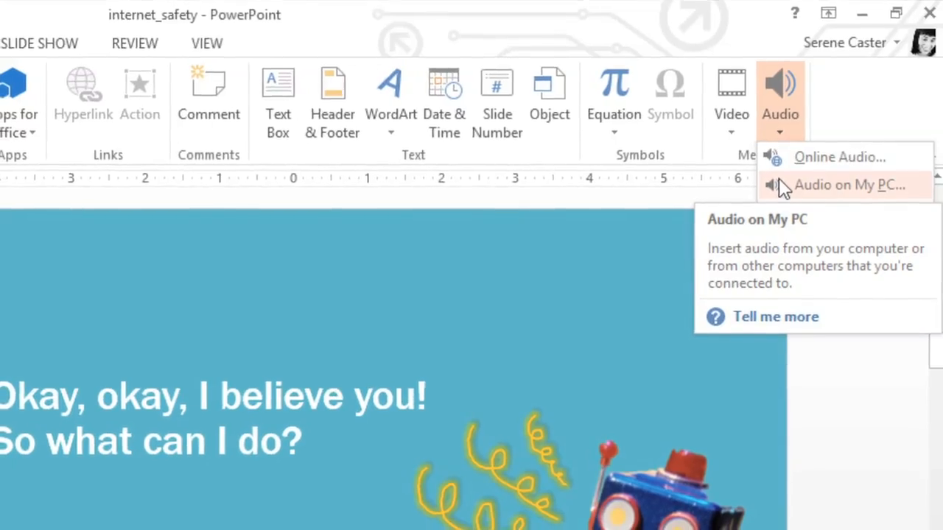
Insert the boing sound from the Desktop onto the robot slide and play it twice.
left_click(848, 185)
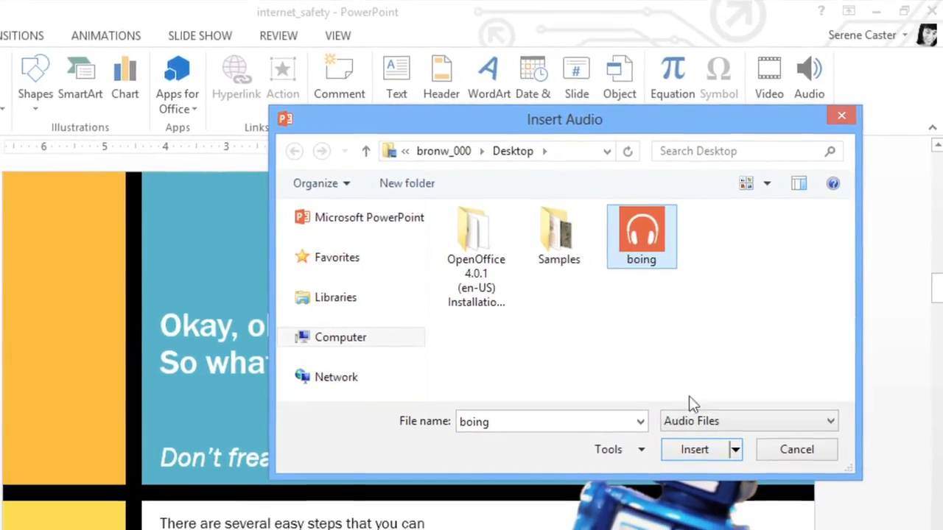
left_click(694, 450)
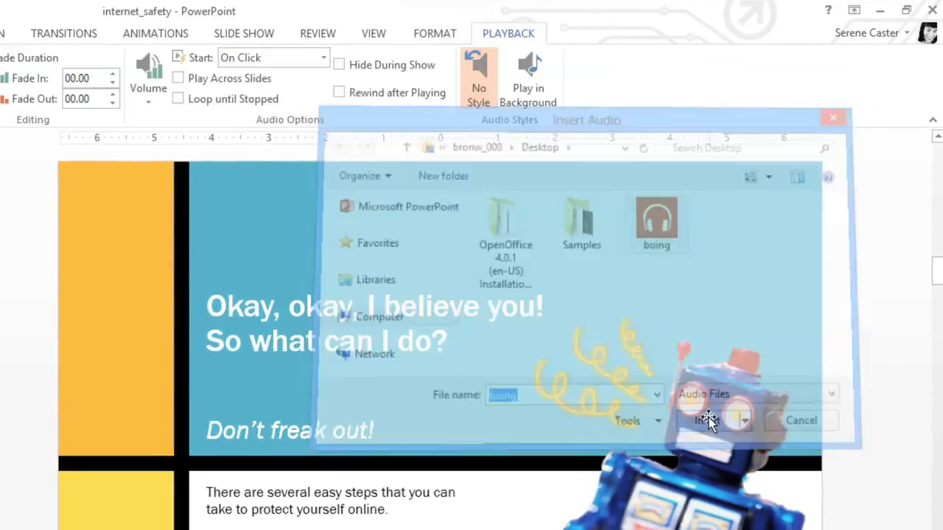
left_click(709, 421)
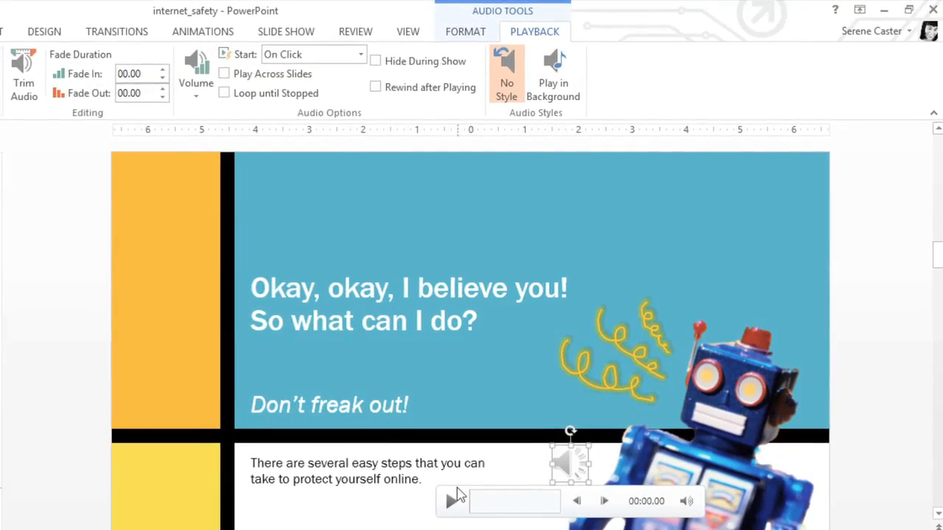
left_click(453, 501)
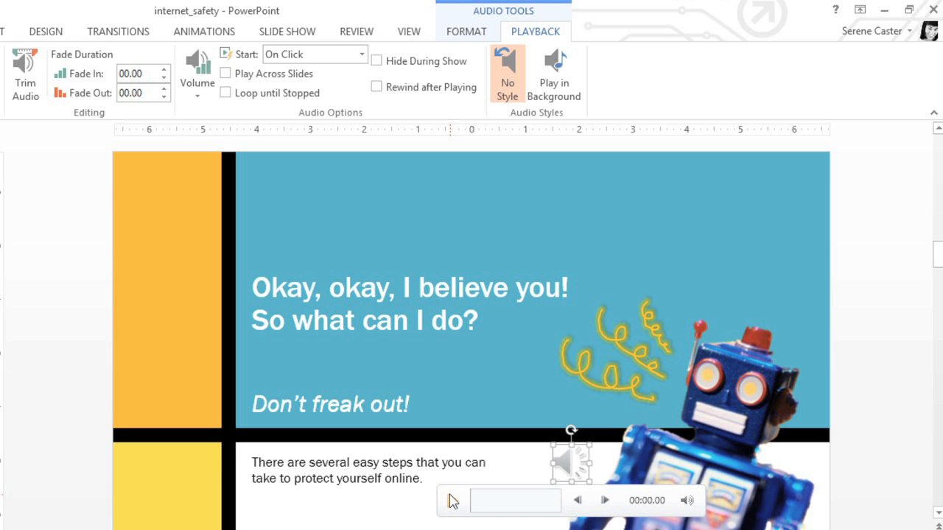
left_click(784, 85)
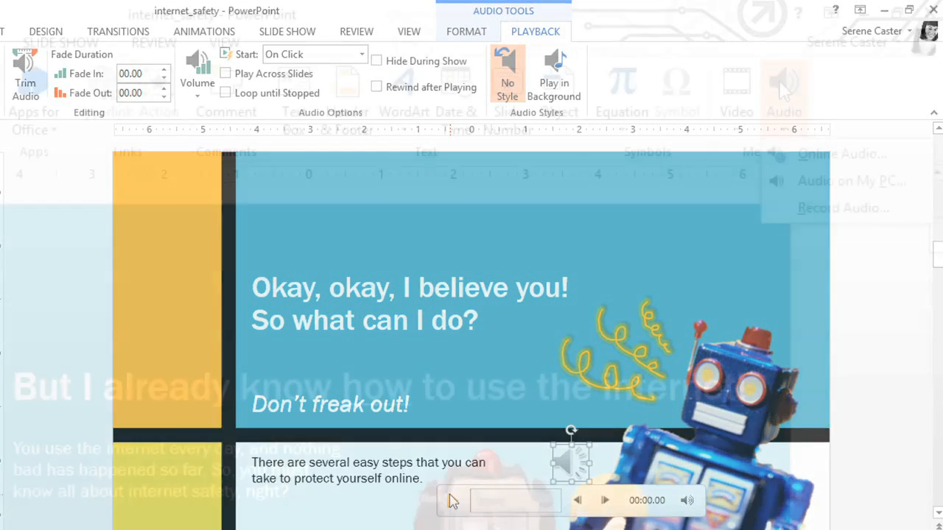
Record a roughly three-second sound clip and play it back.
left_click(784, 89)
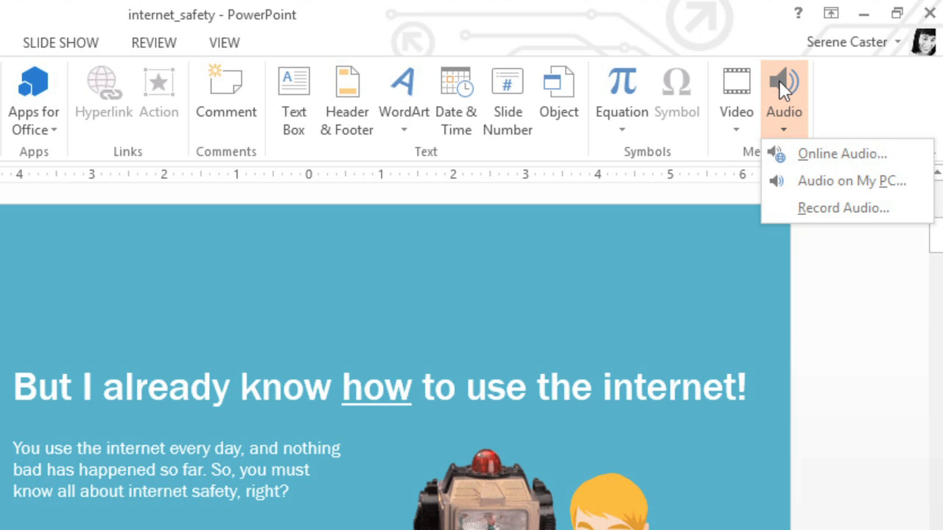
mouse_move(788, 208)
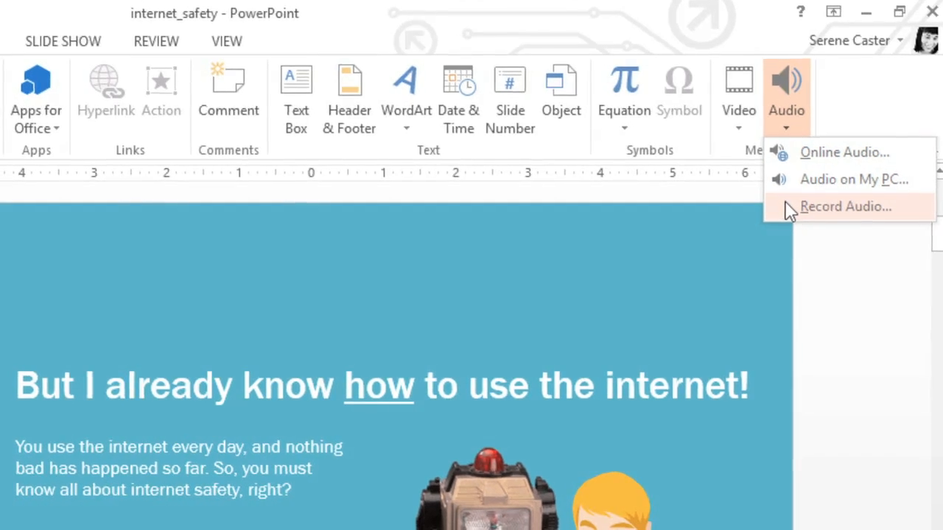
left_click(843, 206)
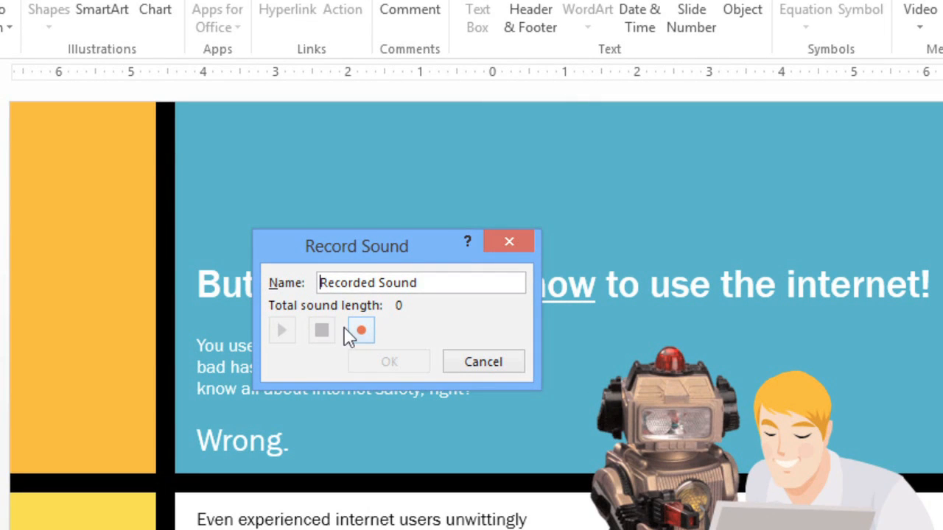
left_click(360, 330)
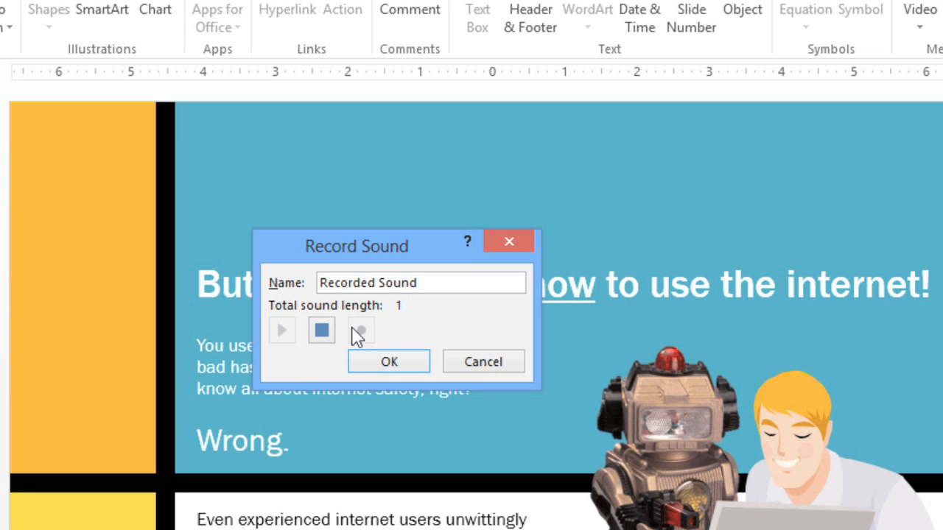
left_click(321, 330)
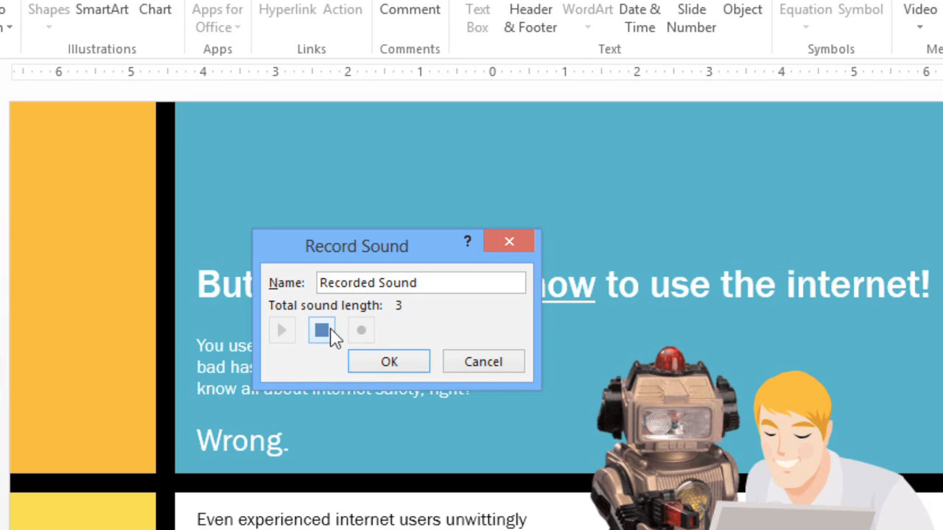
left_click(322, 330)
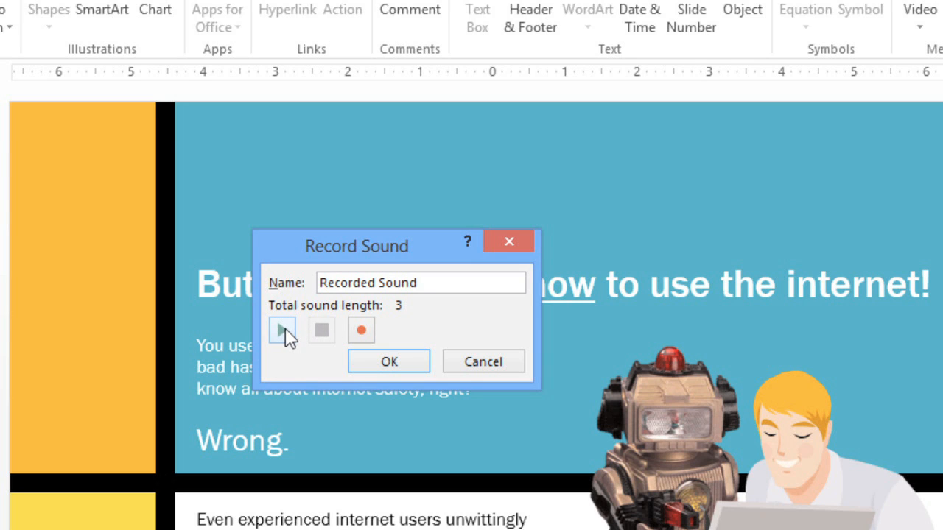
left_click(282, 330)
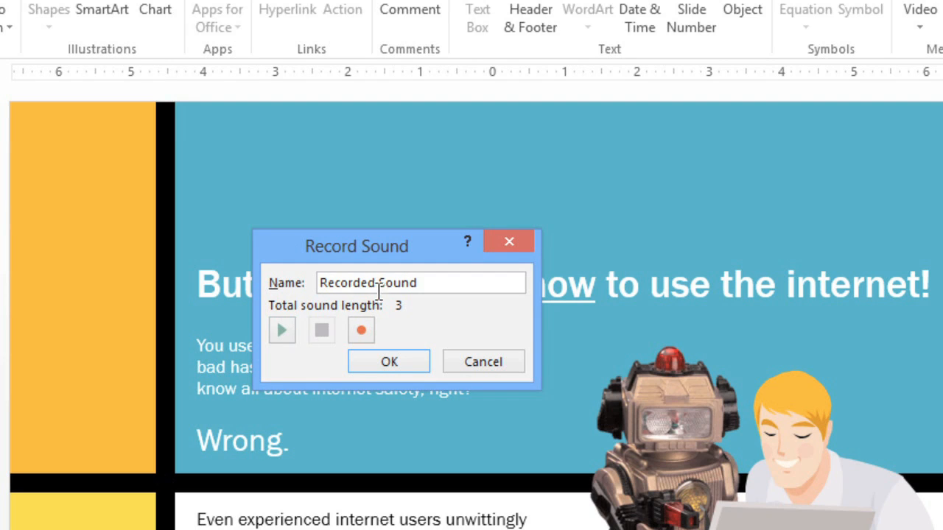
Name the recording 'slide 2' and add it to the slide.
type("s")
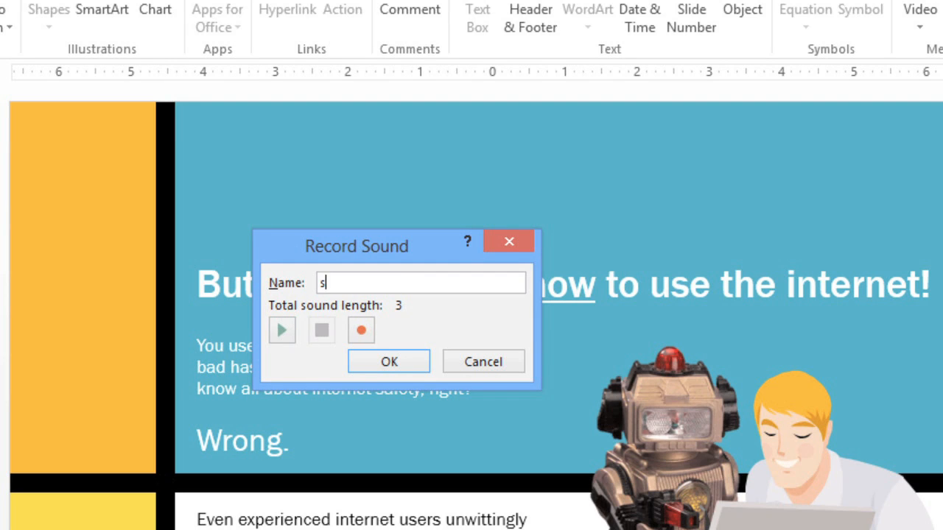
type("lide 2")
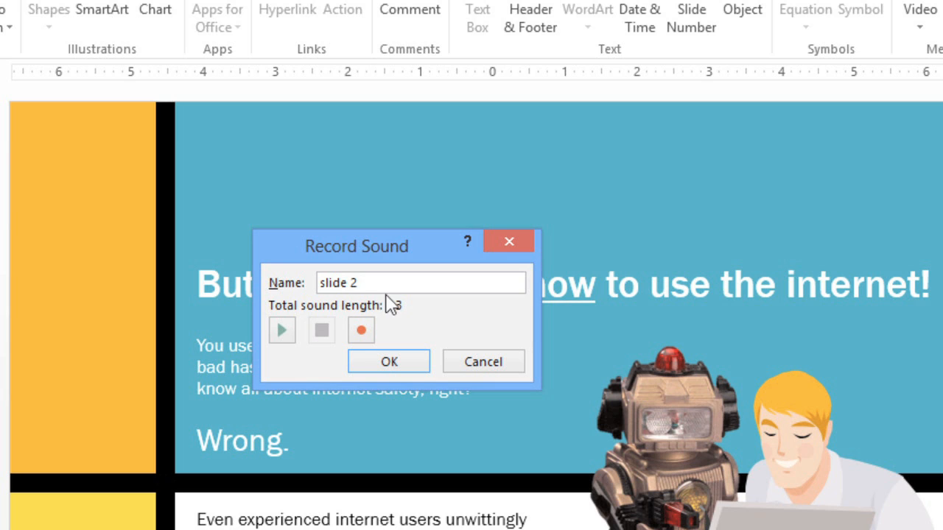
left_click(389, 361)
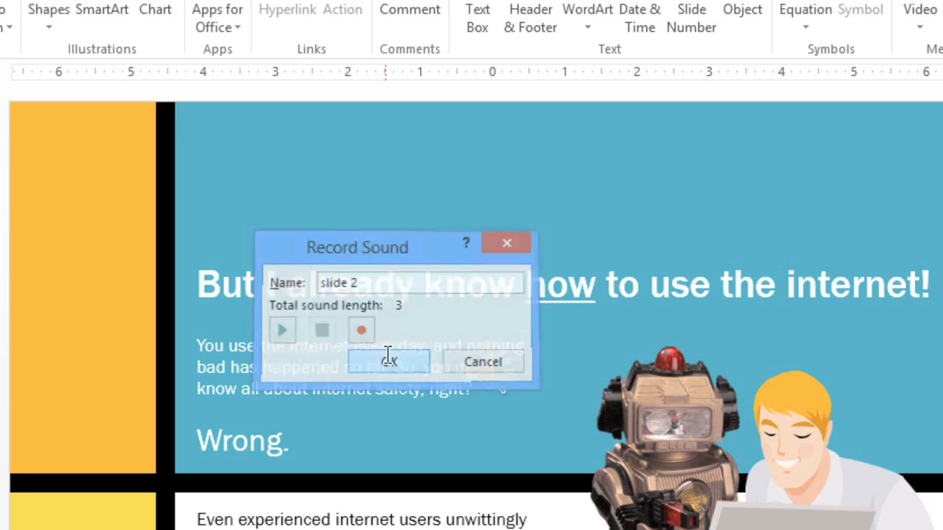
left_click(388, 362)
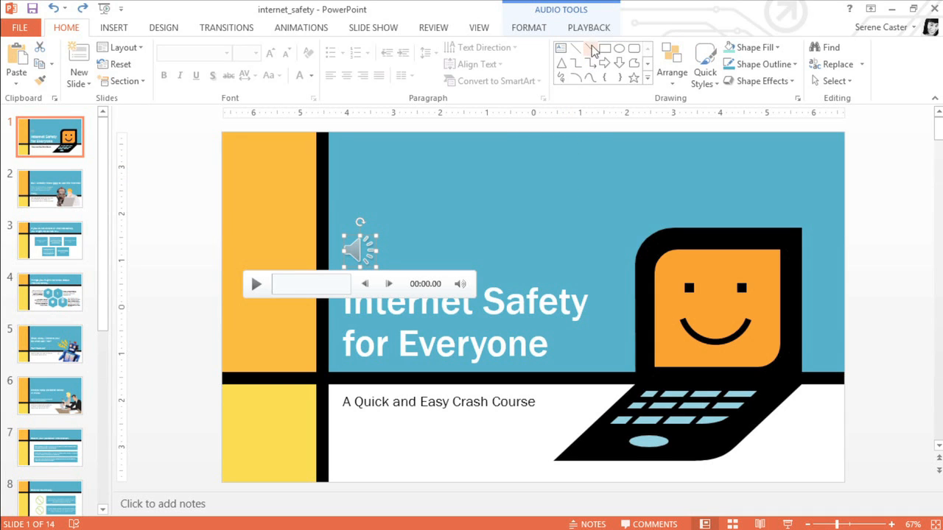
Trim the jazz clip in Trim Audio so it ends at 00:07.778.
left_click(588, 27)
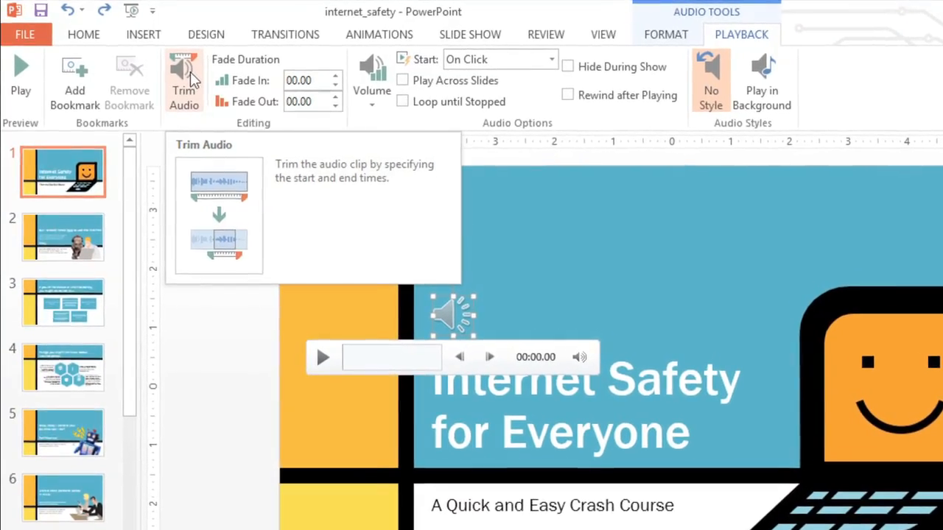
left_click(183, 80)
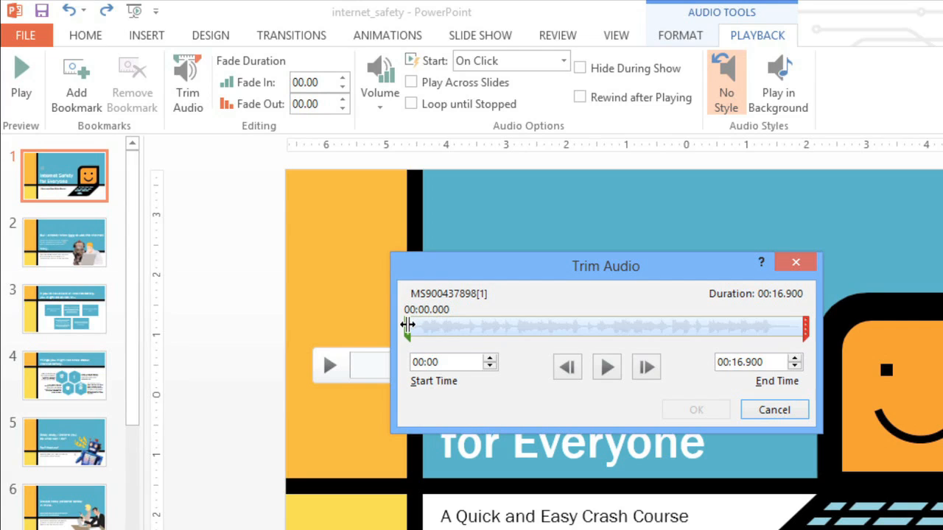
left_click_drag(405, 331, 416, 332)
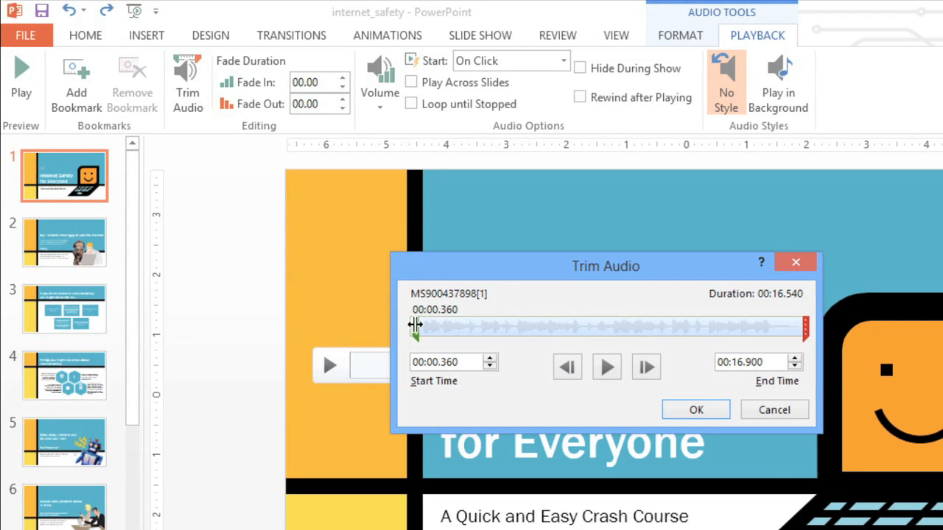
left_click_drag(415, 338, 417, 337)
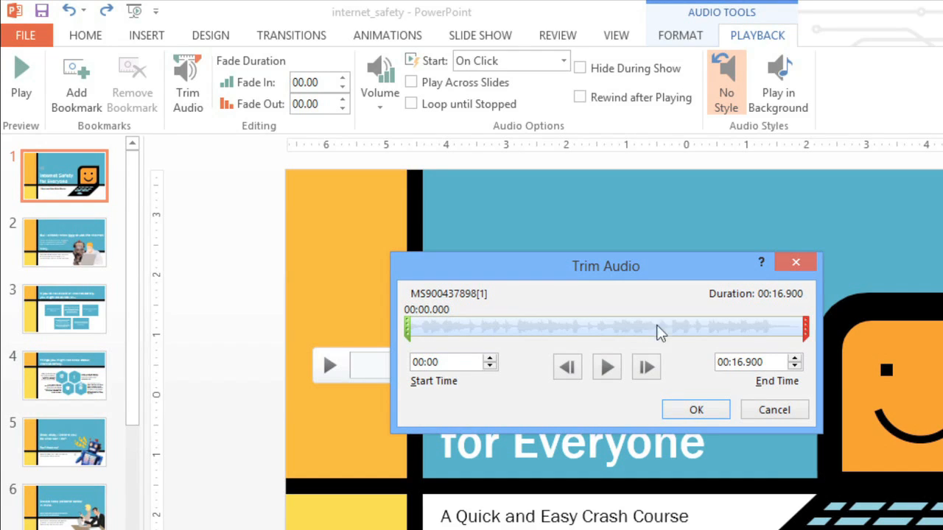
left_click_drag(803, 328, 785, 328)
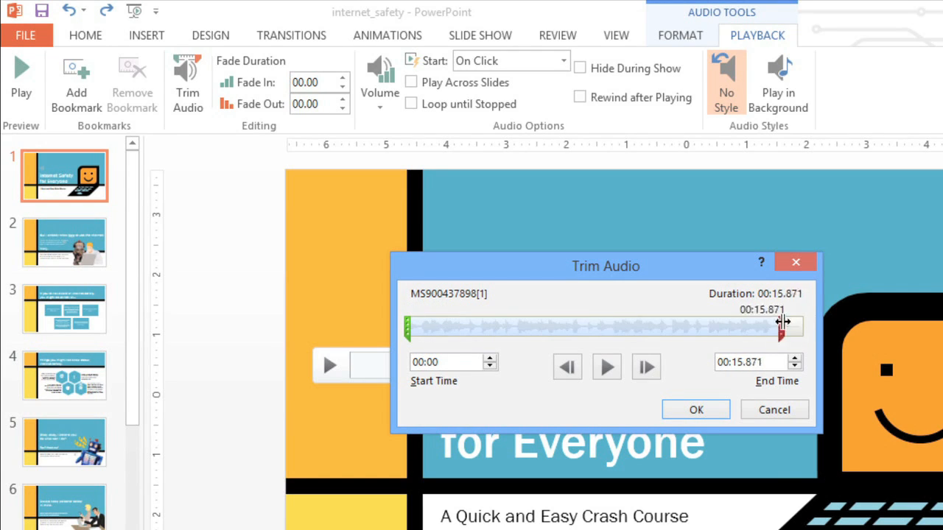
left_click_drag(783, 324, 592, 325)
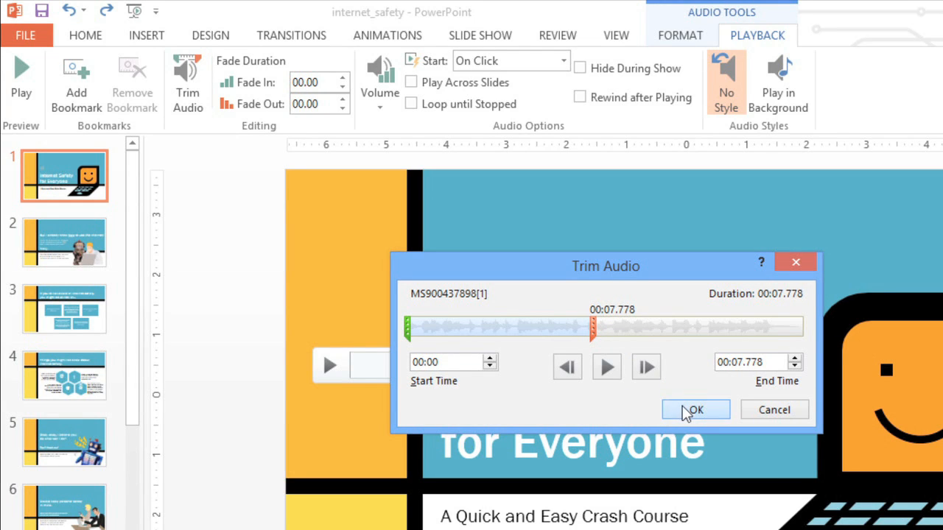
left_click(696, 409)
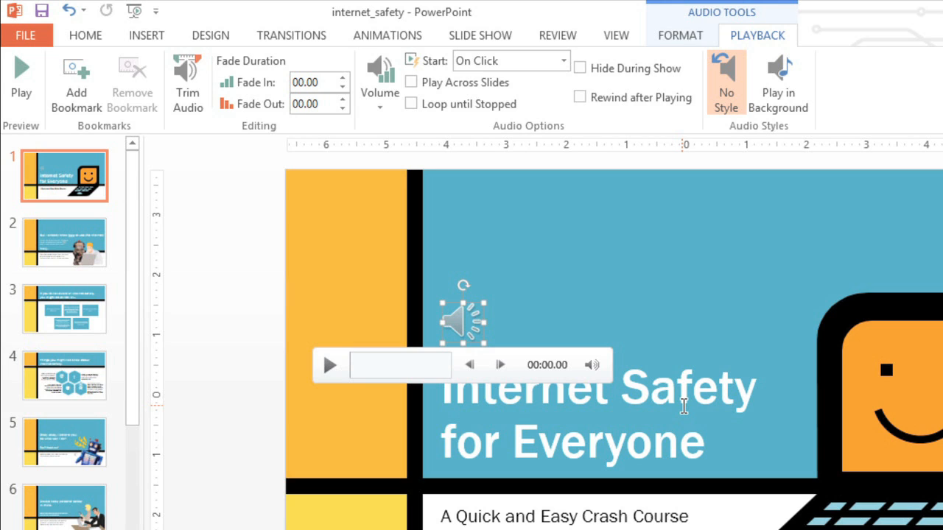
mouse_move(330, 161)
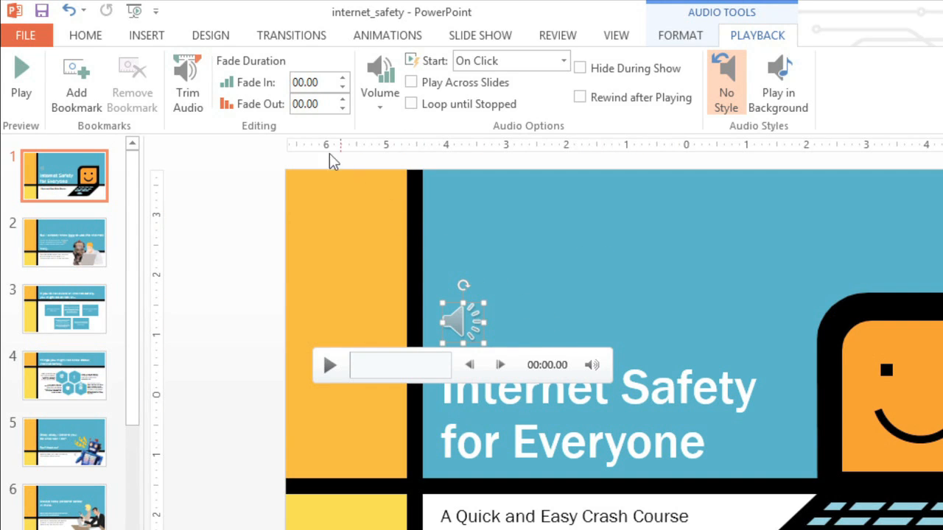
mouse_move(297, 131)
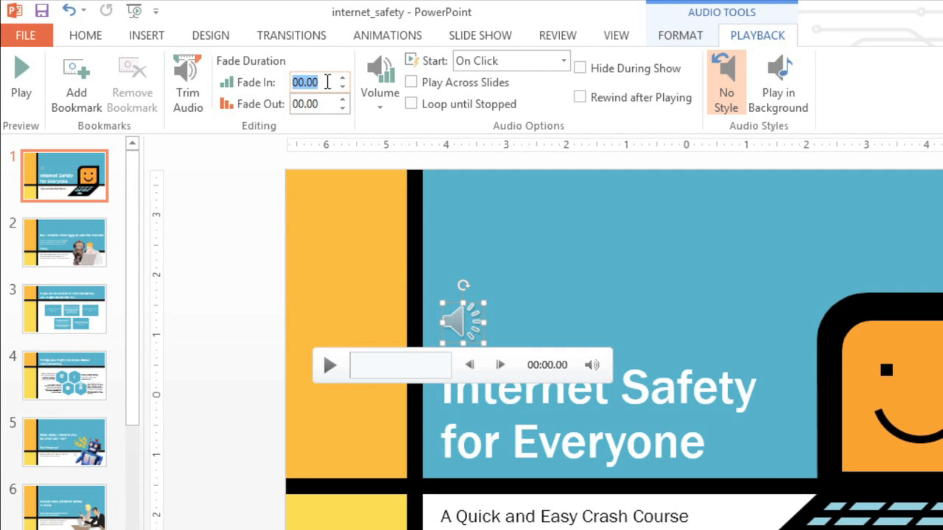
Set the jazz clip's Fade In to .75 and Fade Out to 2 seconds.
type(".75")
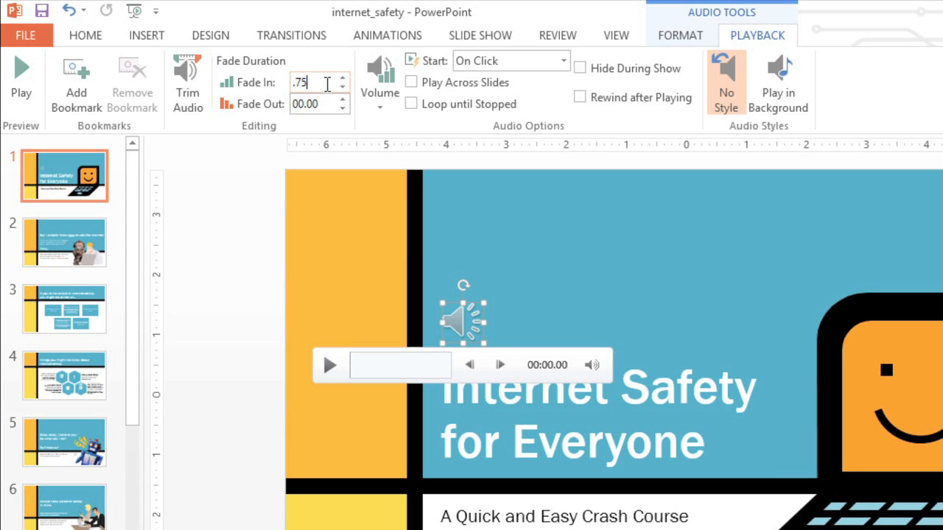
left_click(313, 103)
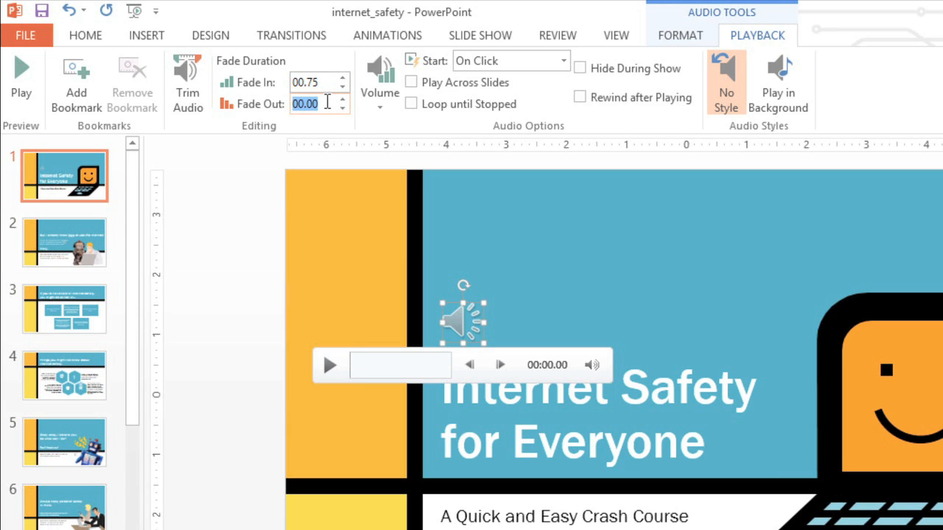
type("2")
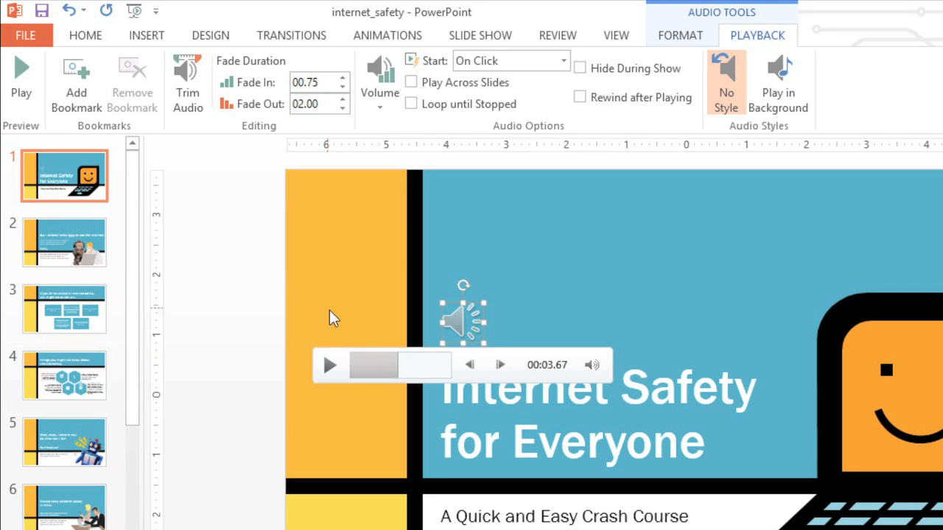
mouse_move(82, 83)
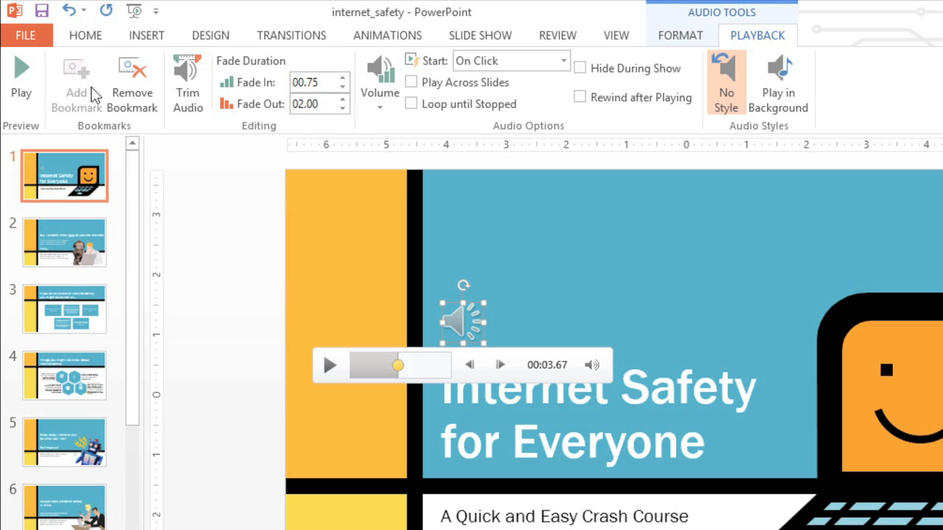
mouse_move(461, 133)
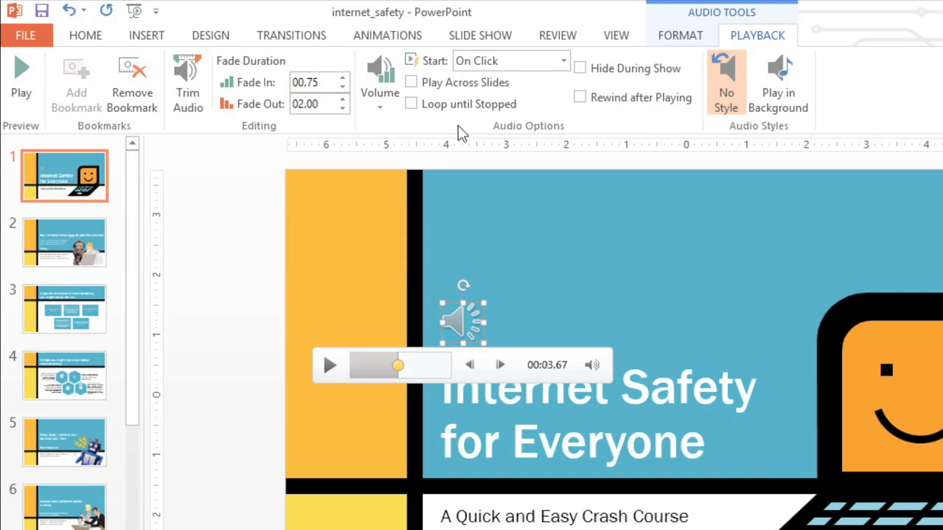
mouse_move(481, 135)
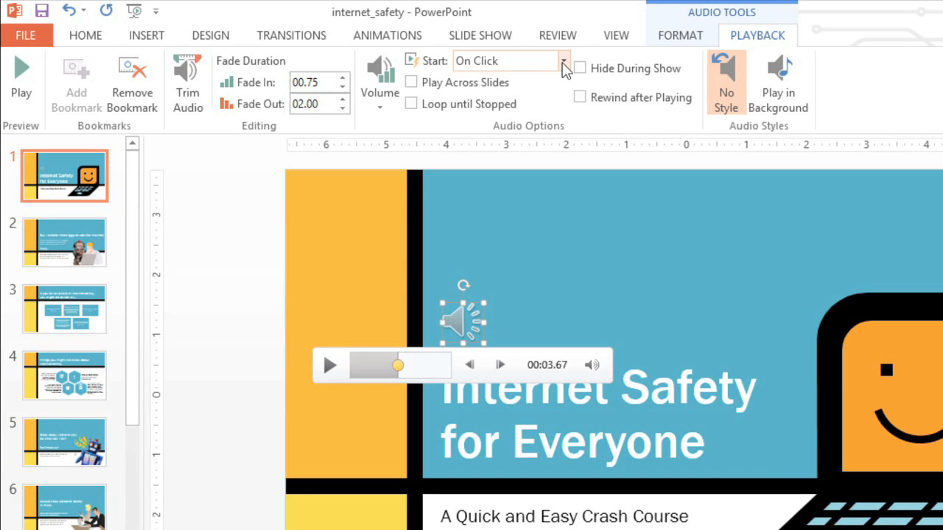
Change the jazz clip's Start setting from On Click to Automatically.
left_click(564, 61)
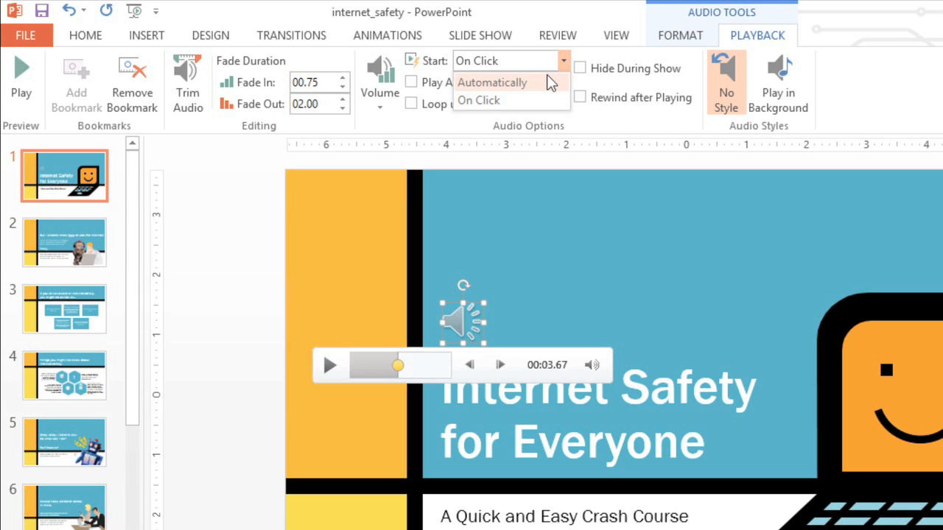
left_click(493, 82)
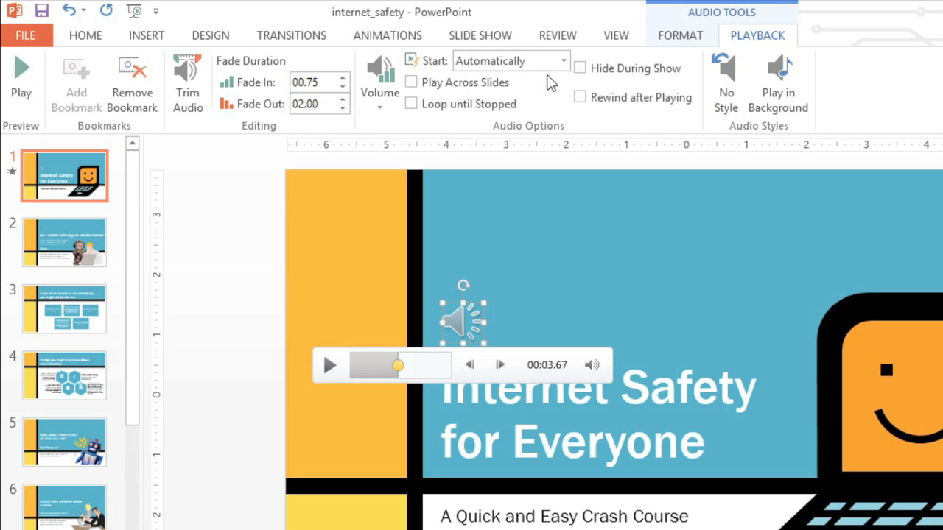
mouse_move(580, 68)
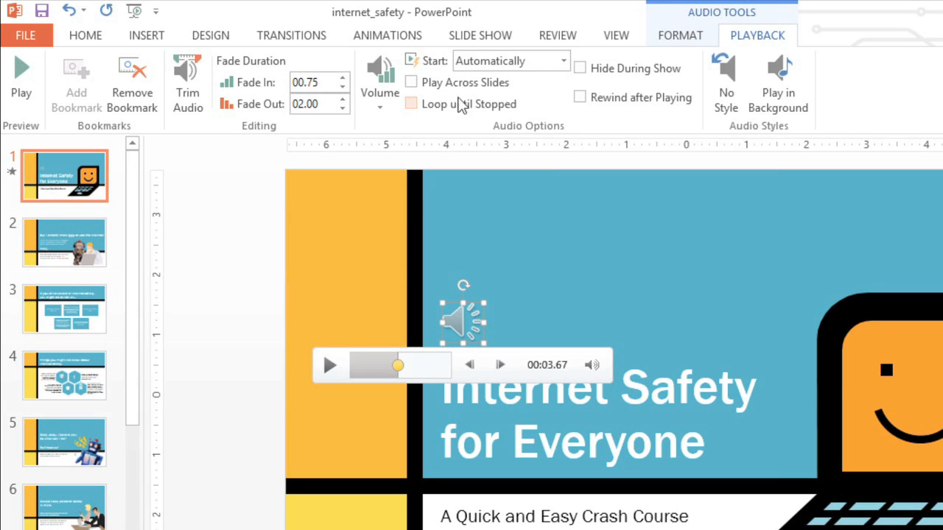
mouse_move(411, 104)
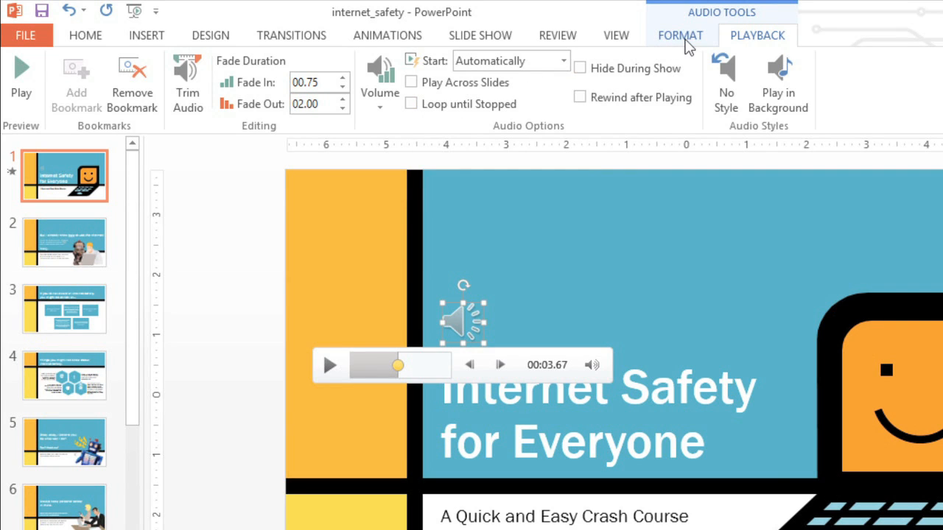
Open Change Picture for the title slide's audio icon from Audio Tools Format.
left_click(680, 35)
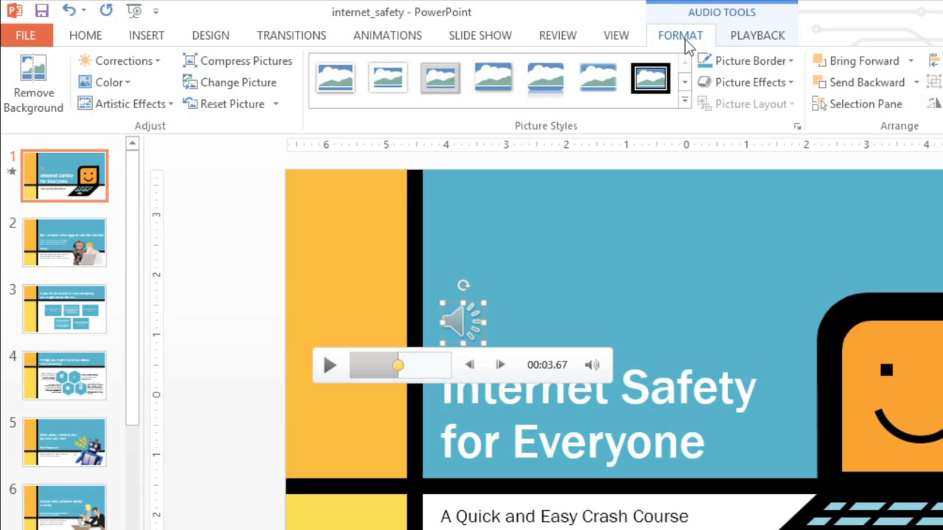
mouse_move(392, 68)
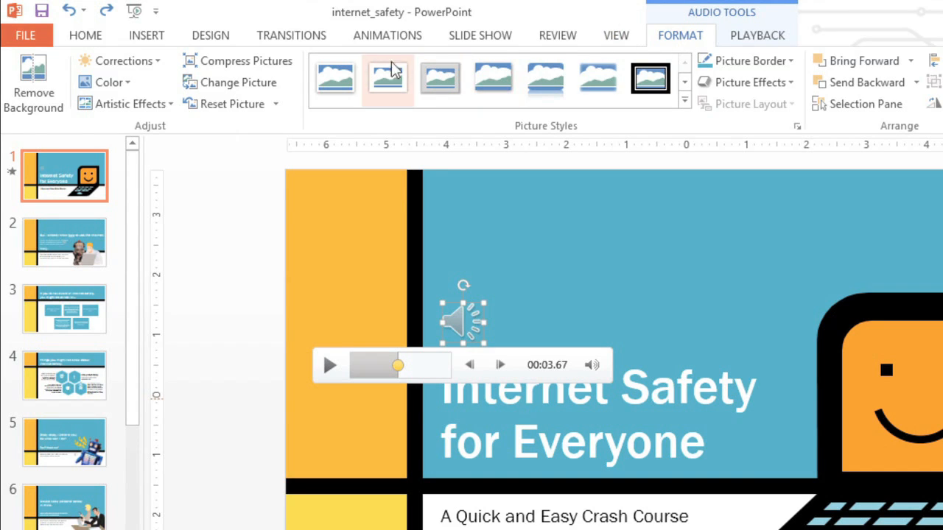
mouse_move(238, 82)
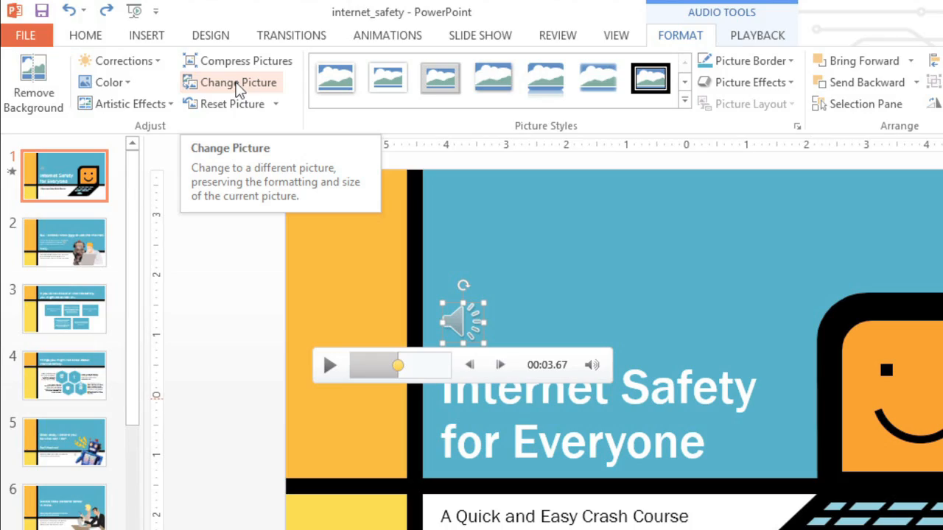
left_click(239, 82)
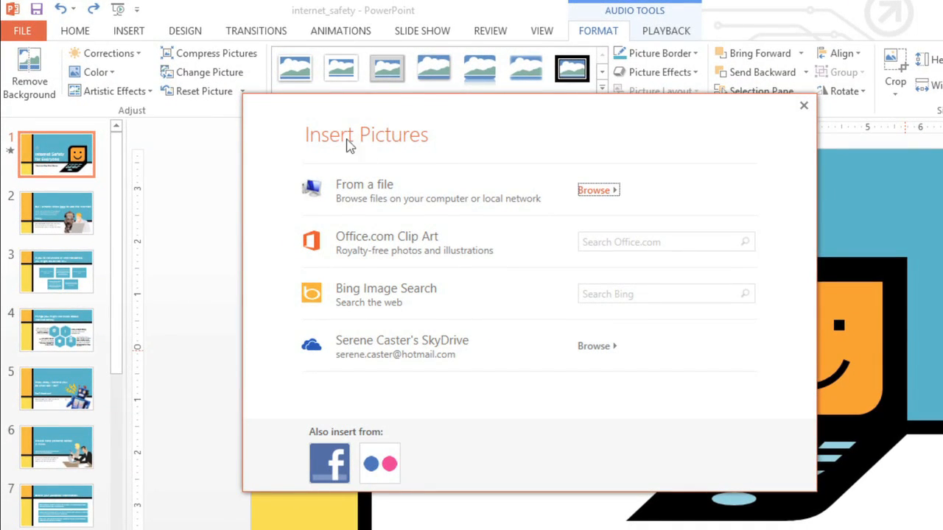
Search clip art for 'musical sym' and insert the black circle music-note image.
left_click(663, 242)
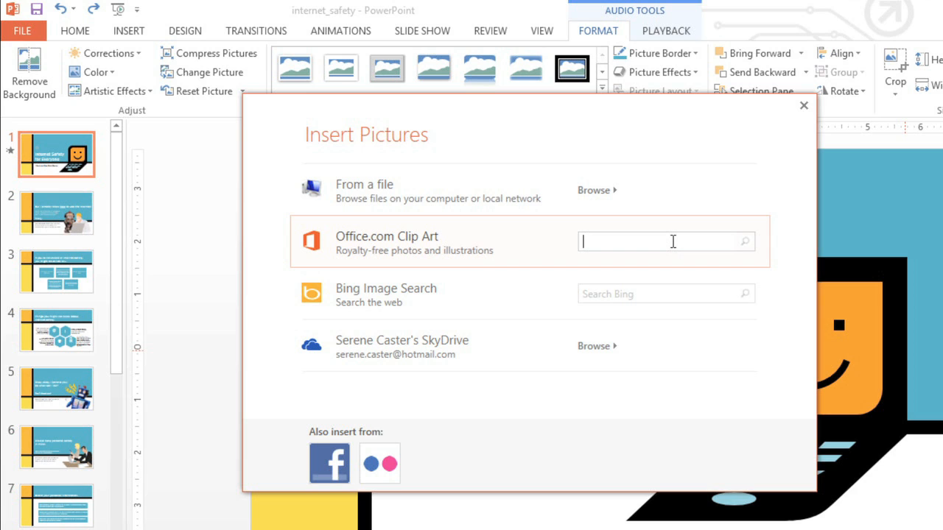
type("musical sym")
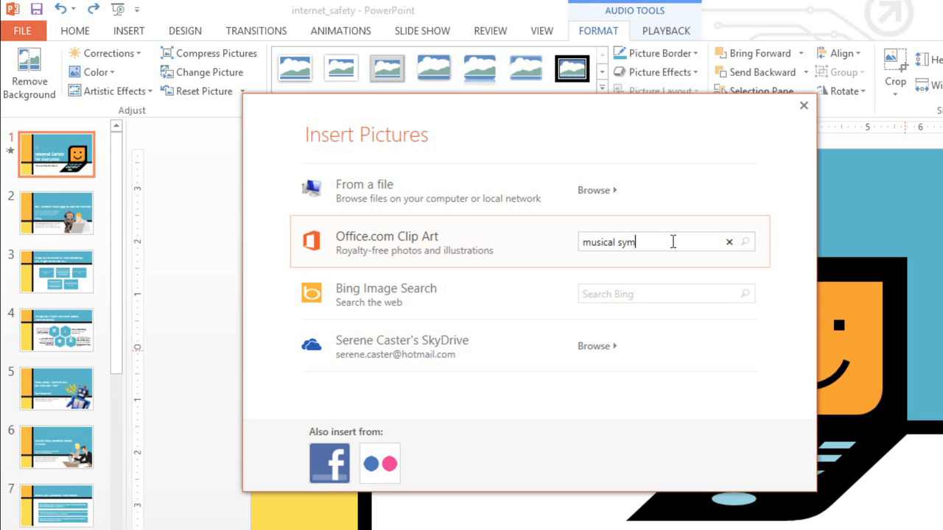
left_click(744, 242)
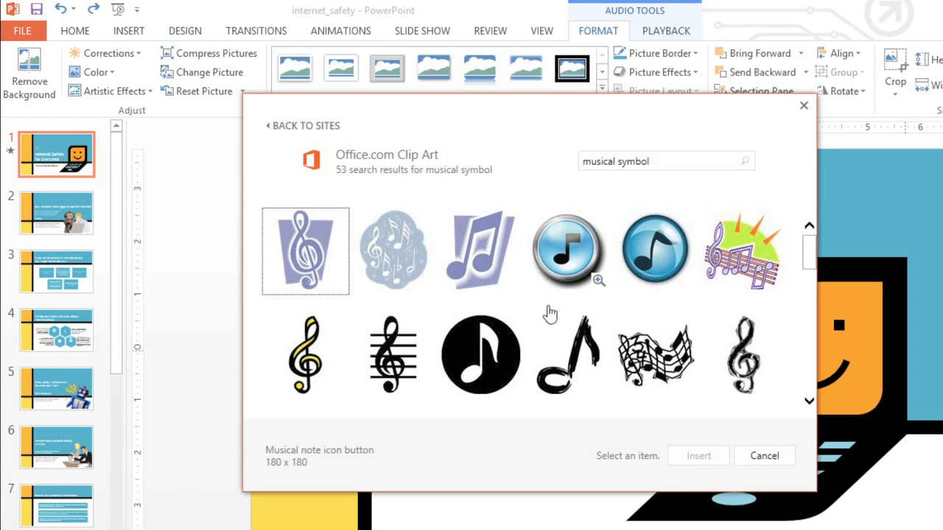
mouse_move(482, 363)
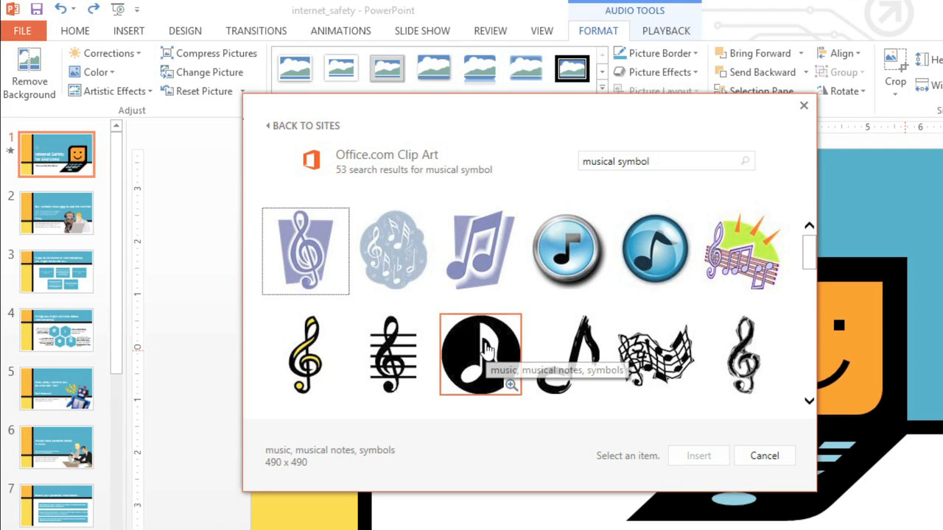
left_click(481, 357)
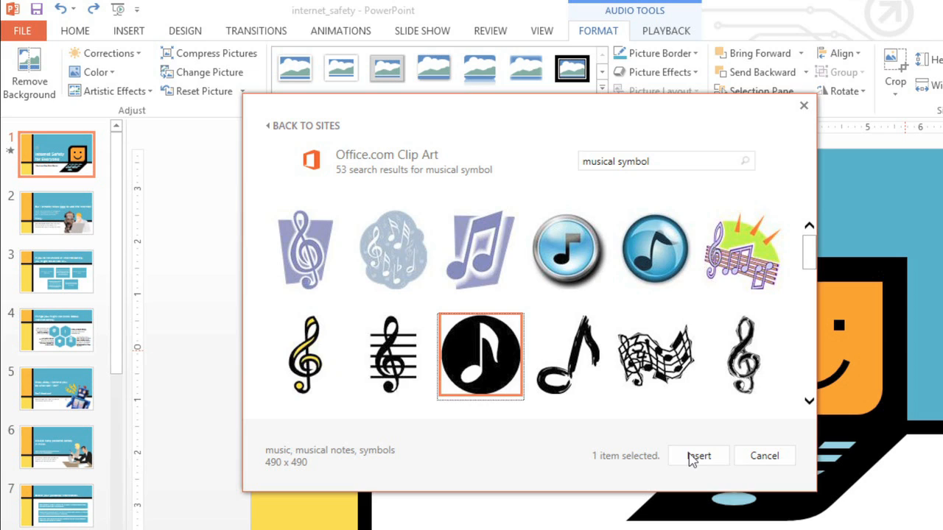
left_click(697, 455)
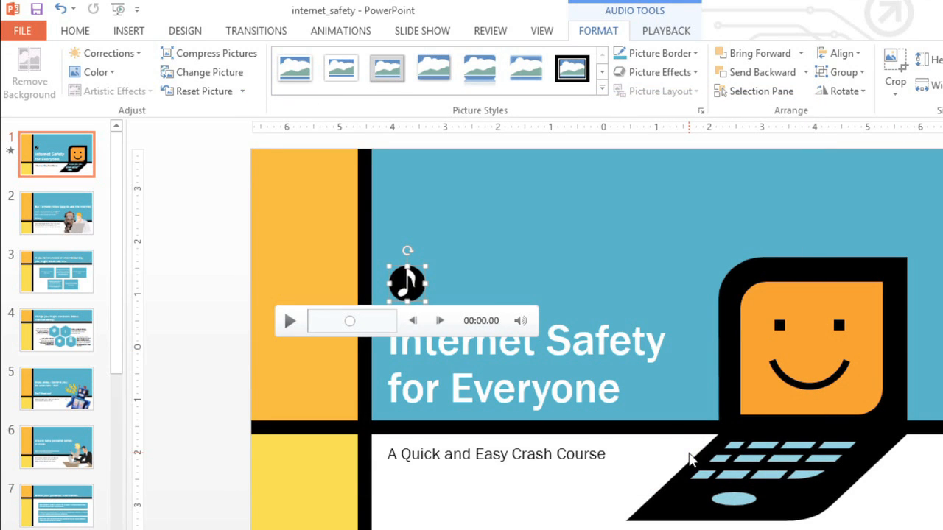
mouse_move(405, 282)
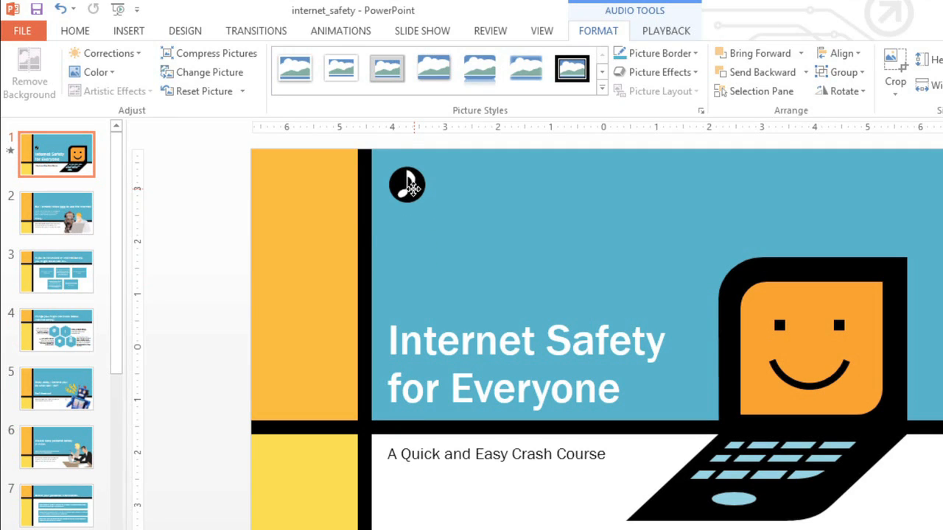
Place the music-note icon at the top-left of the blue title area, above the title.
left_click(406, 184)
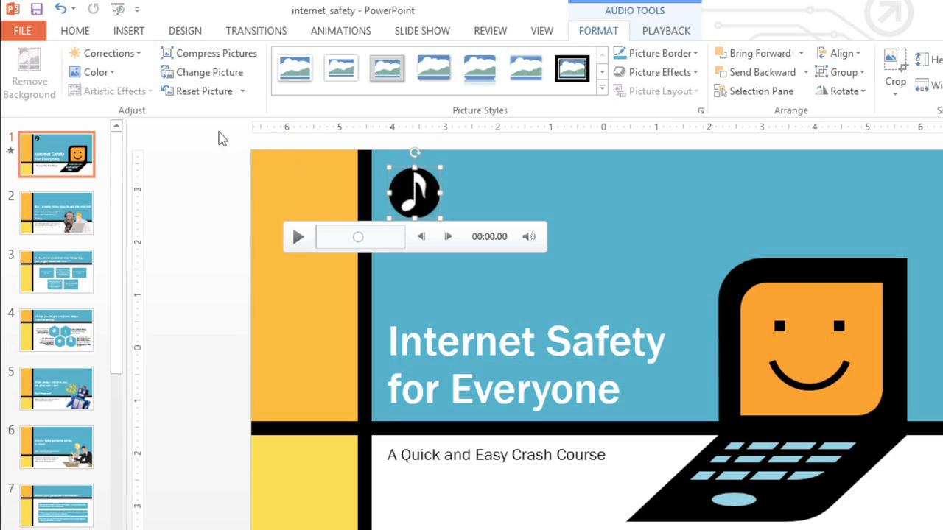
Recolor the music-note icon with Aqua, Accent color 1 Light.
left_click(94, 72)
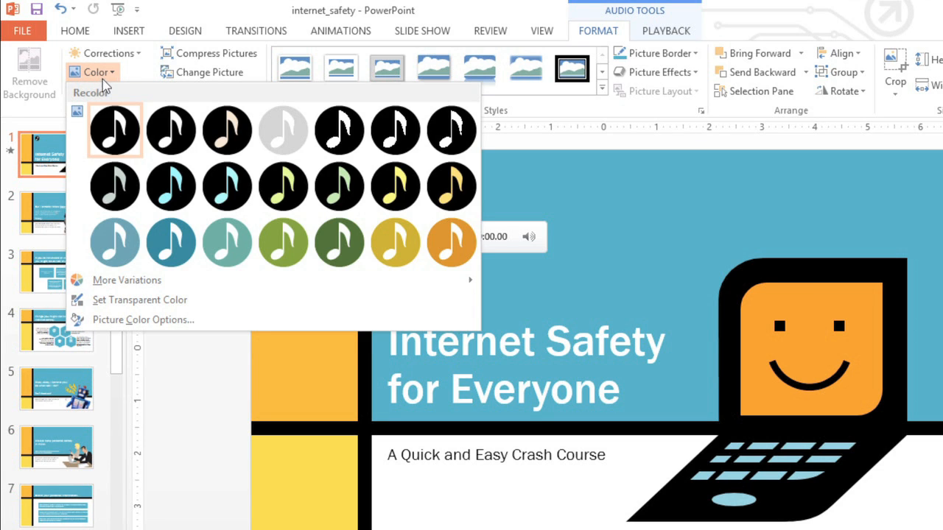
mouse_move(171, 242)
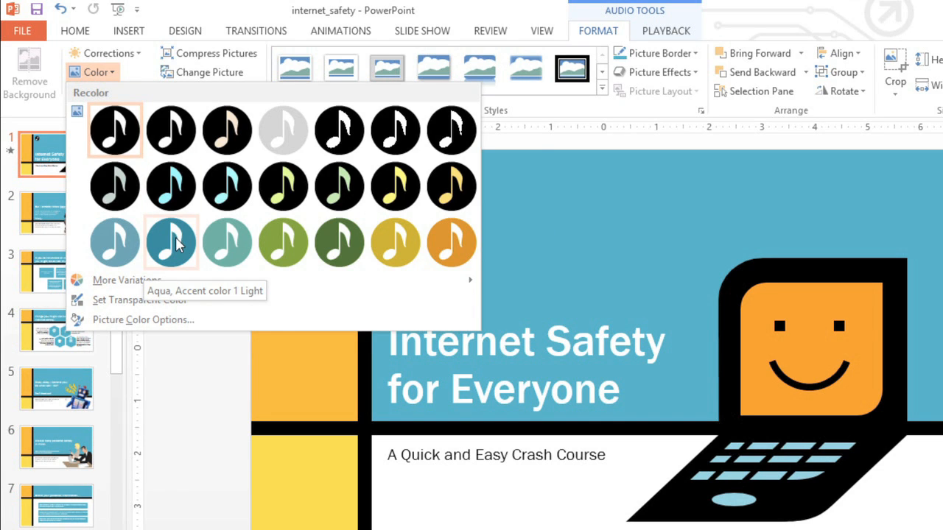
left_click(171, 242)
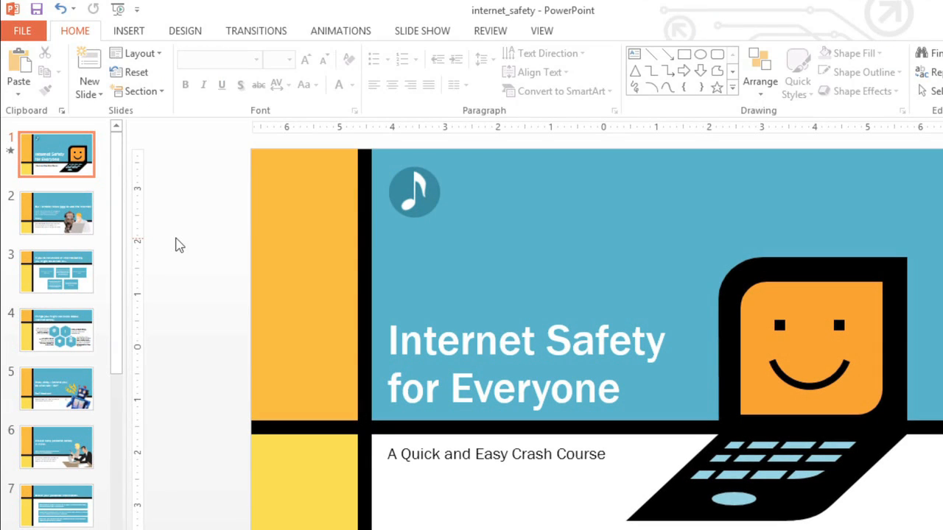